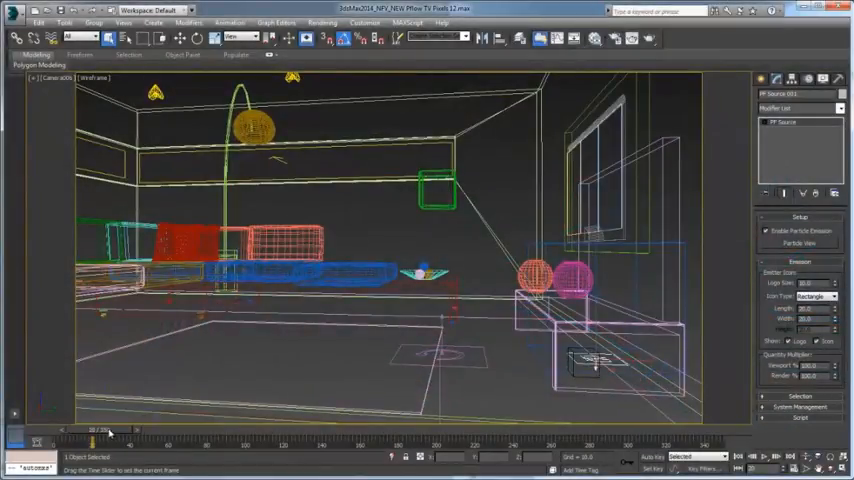
Scrub the time slider forward until the white particle spray appears near the right-hand furniture
{"action": "left_click_drag", "start_coordinate": [108, 430], "coordinate": [320, 440]}
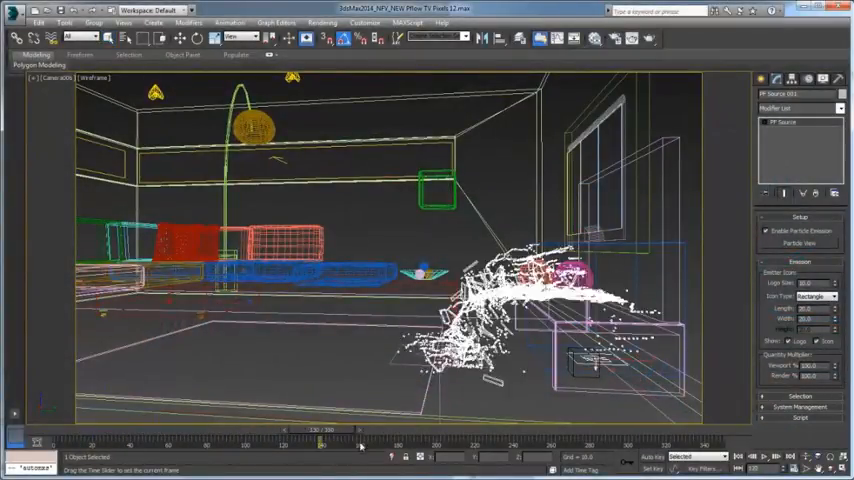
{"action": "left_click_drag", "start_coordinate": [320, 442], "coordinate": [550, 442]}
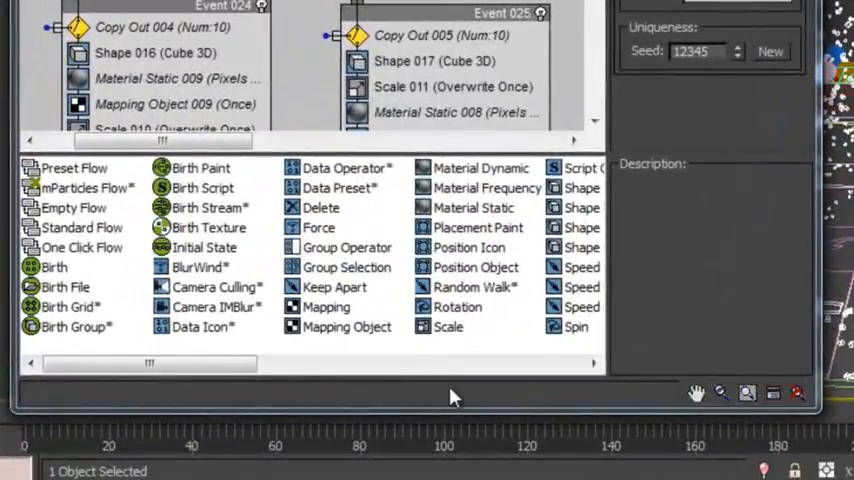
Insert a Cache Selective operator into the PF Source 001 event below Render 001
{"action": "left_click_drag", "start_coordinate": [150, 363], "coordinate": [245, 363]}
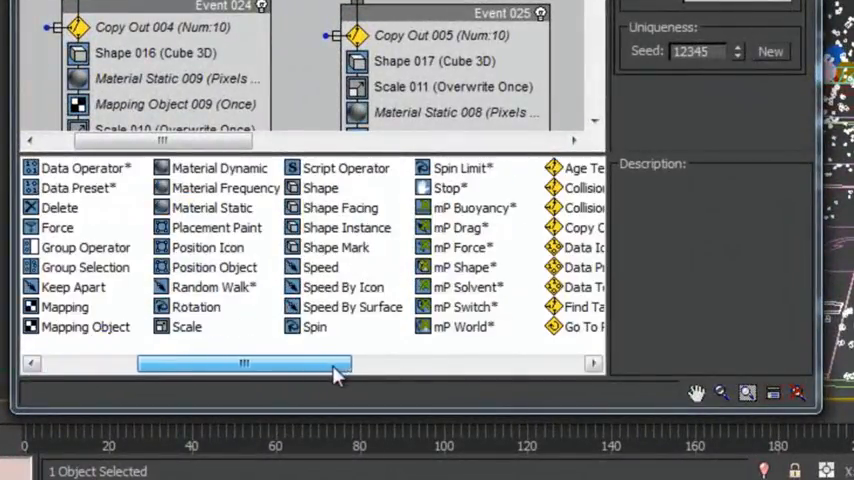
{"action": "left_click_drag", "start_coordinate": [245, 363], "coordinate": [313, 363]}
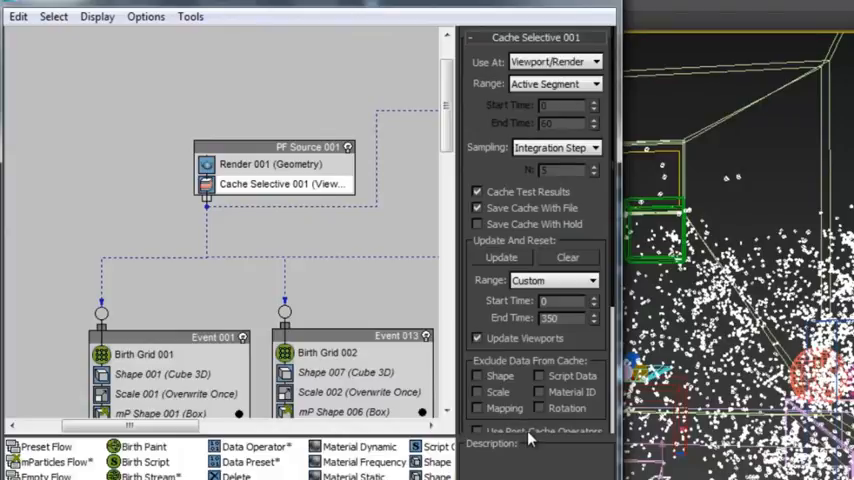
{"action": "scroll", "scroll_direction": "down", "scroll_amount": 3}
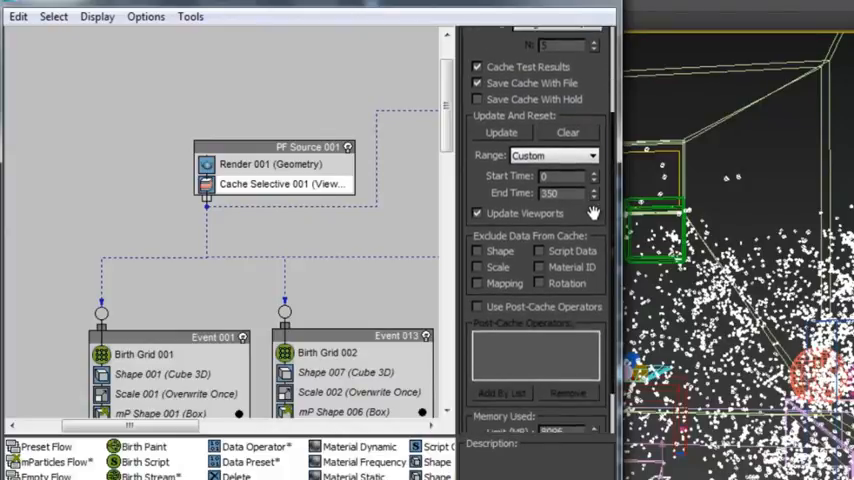
{"action": "scroll", "scroll_direction": "down", "scroll_amount": 3}
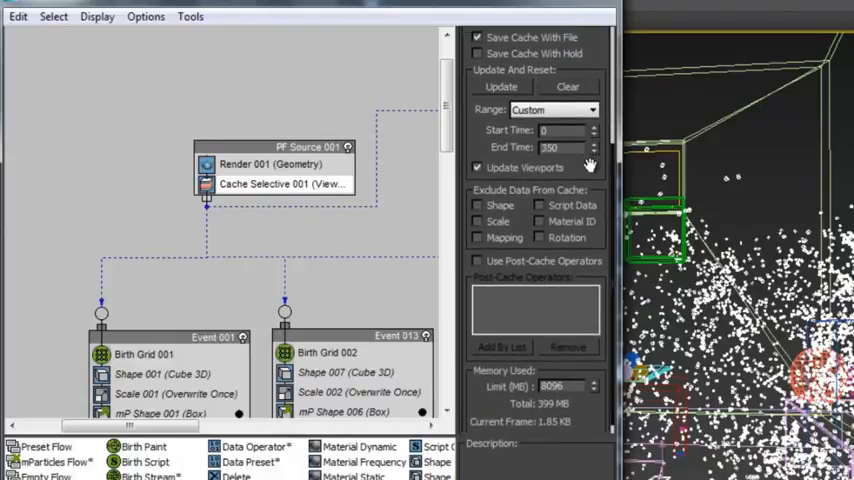
{"action": "left_click", "coordinate": [282, 183]}
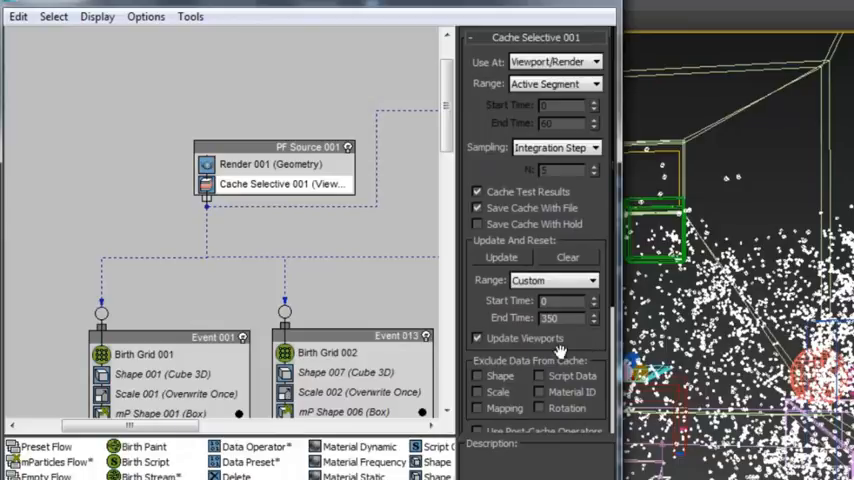